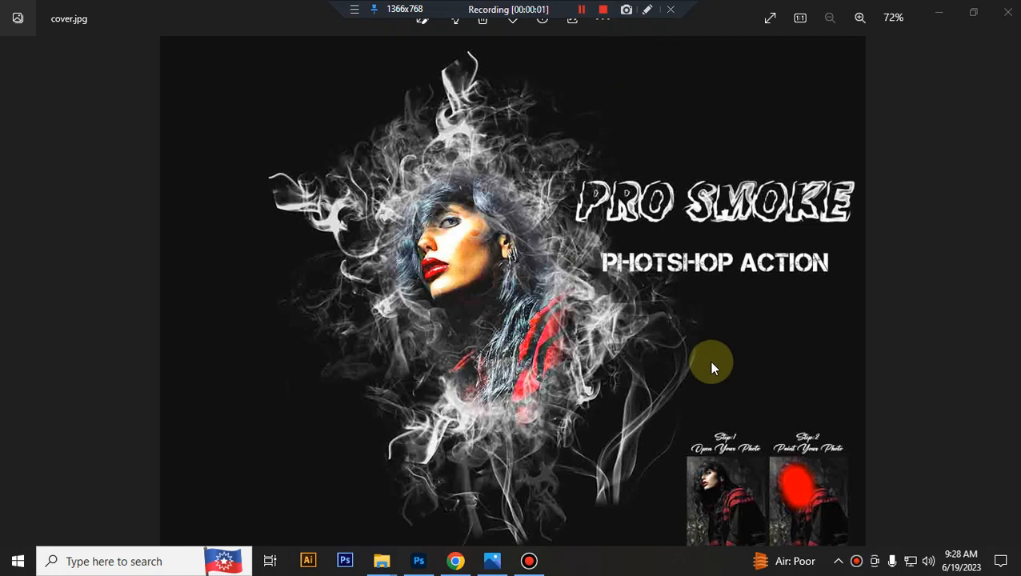
pyautogui.moveTo(712, 368)
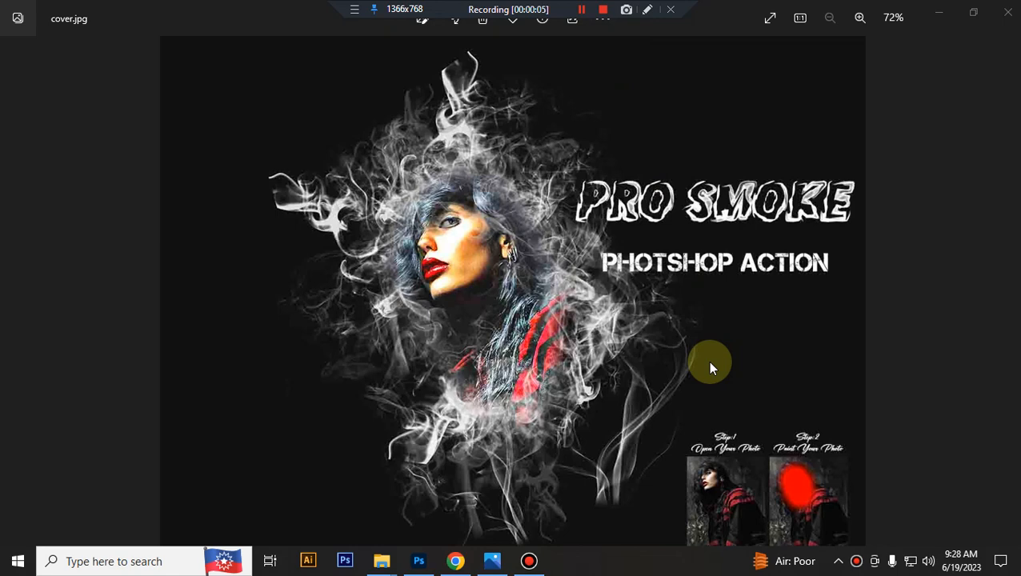
pyautogui.moveTo(672, 362)
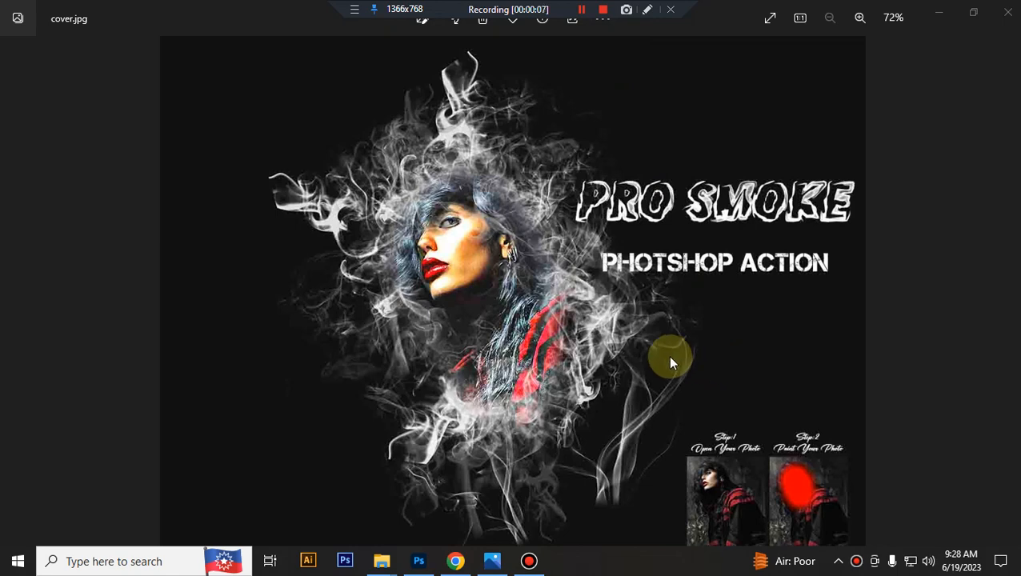
# Step: Close the Pro Smoke cover.jpg preview so Photoshop's welcome screen shows
pyautogui.click(413, 561)
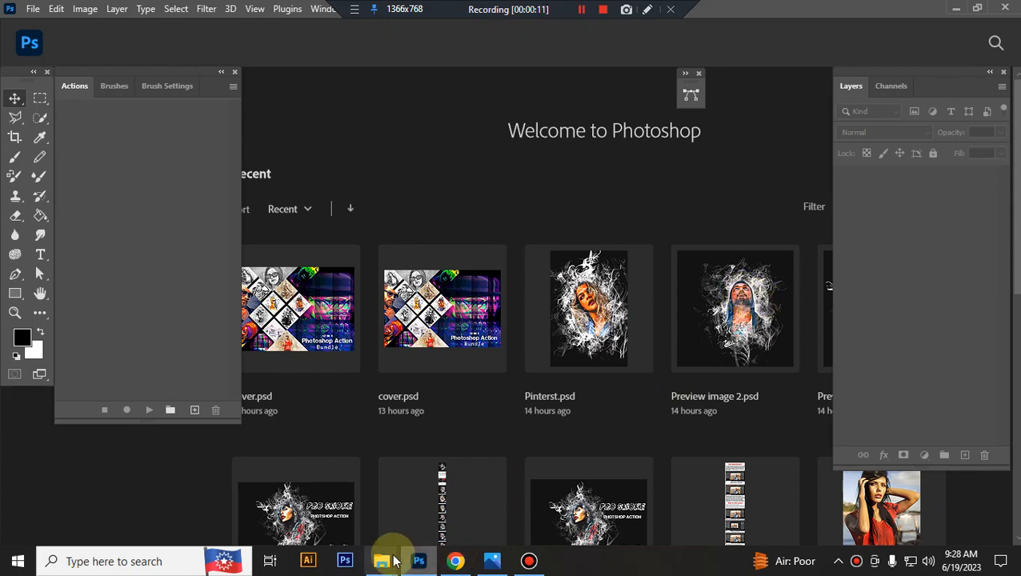
# Step: Load the Pro Smoke Photoshop Action .atn, then bring up the sample portraits folder
pyautogui.click(381, 561)
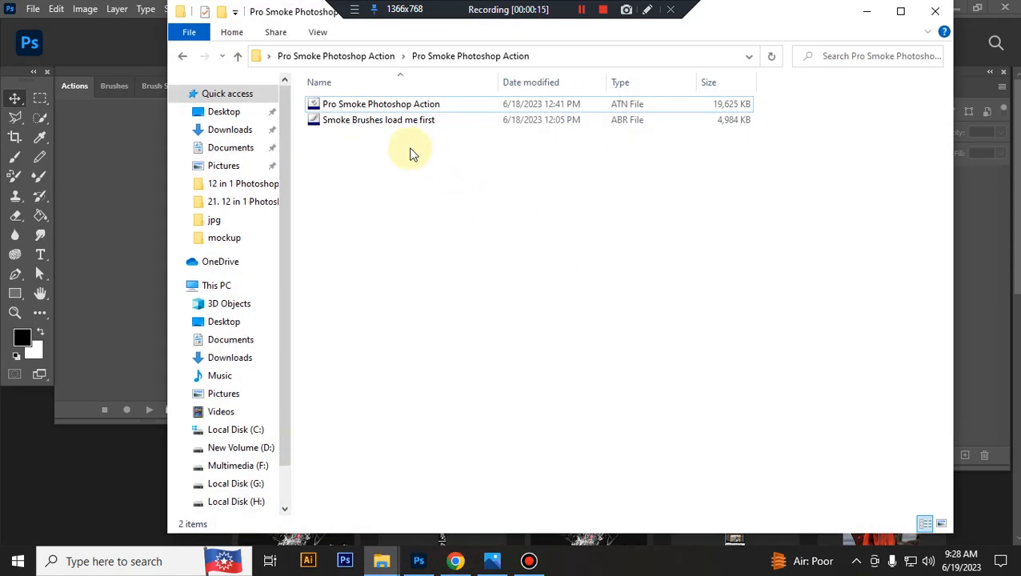
pyautogui.moveTo(391, 118)
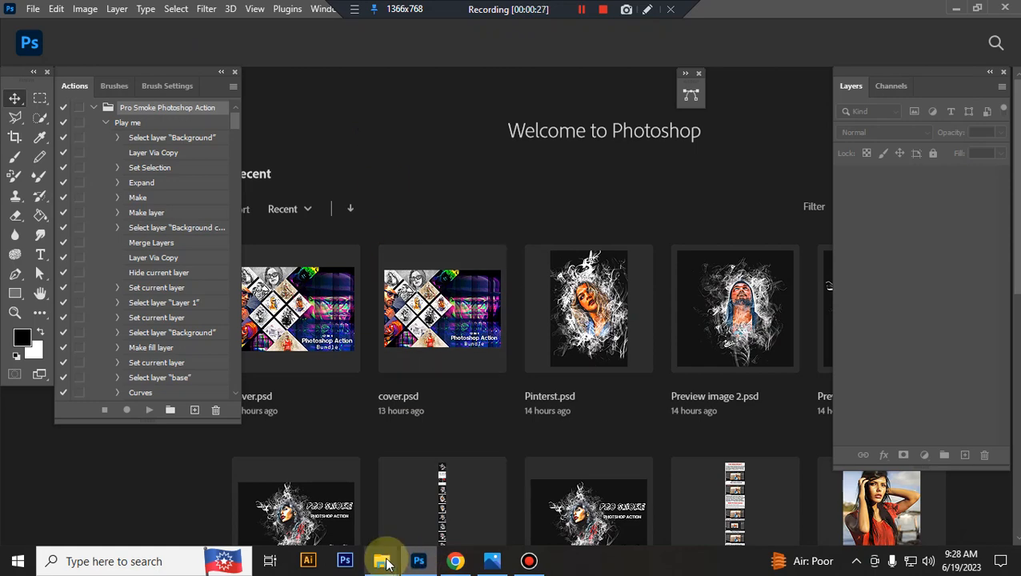
pyautogui.click(381, 560)
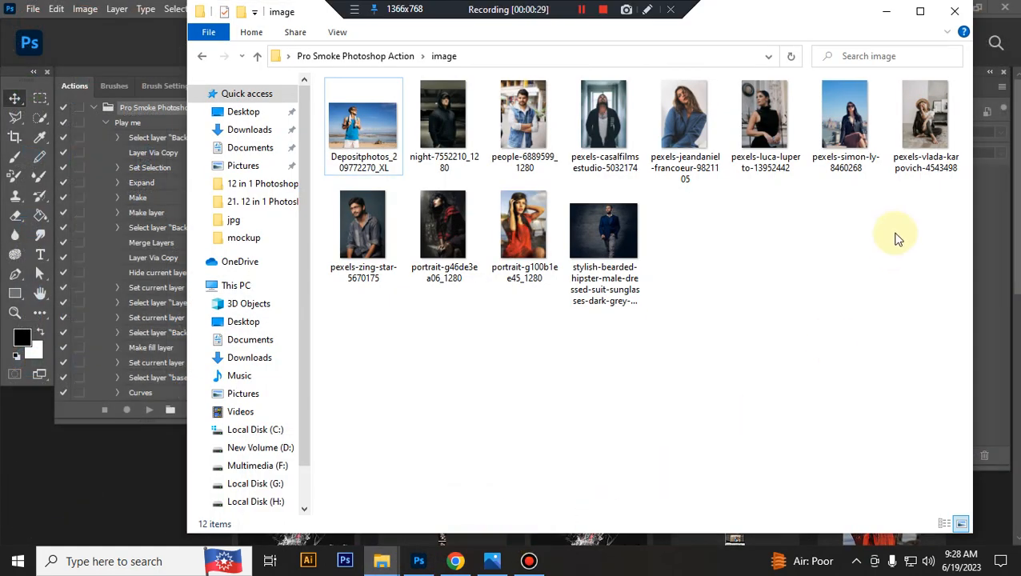
# Step: Open portrait-g46de3ea06_1280.jpg of the woman in the red-striped top in Photoshop
pyautogui.click(443, 224)
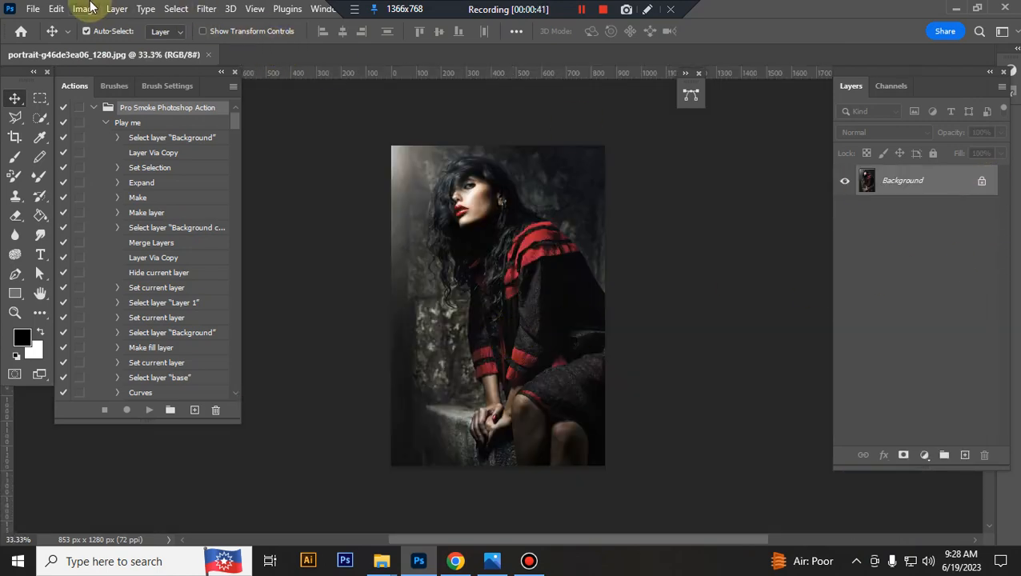
# Step: Create a blank layer above the background and name it 'paint'
pyautogui.click(78, 10)
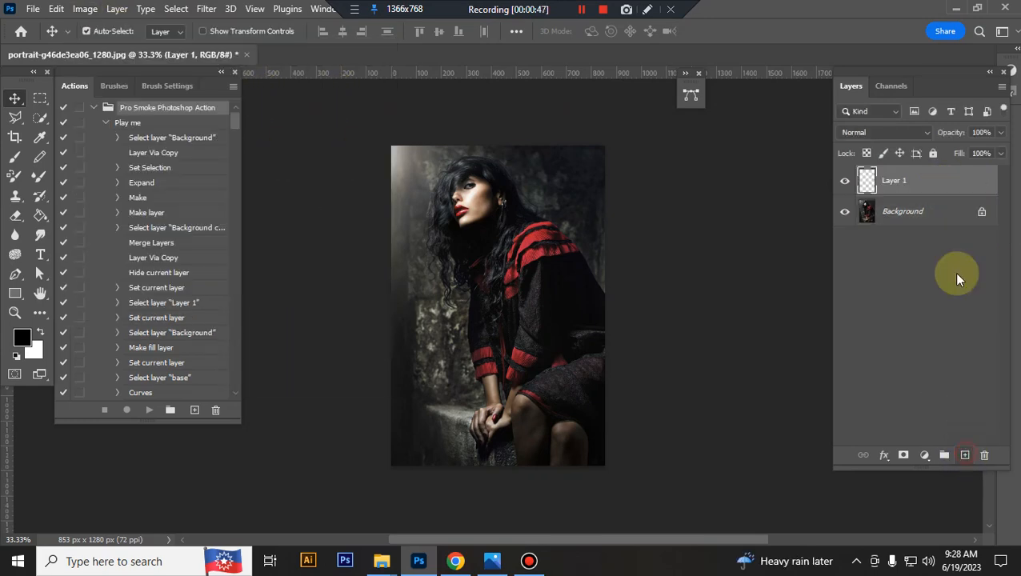
pyautogui.doubleClick(895, 180)
pyautogui.write('paint')
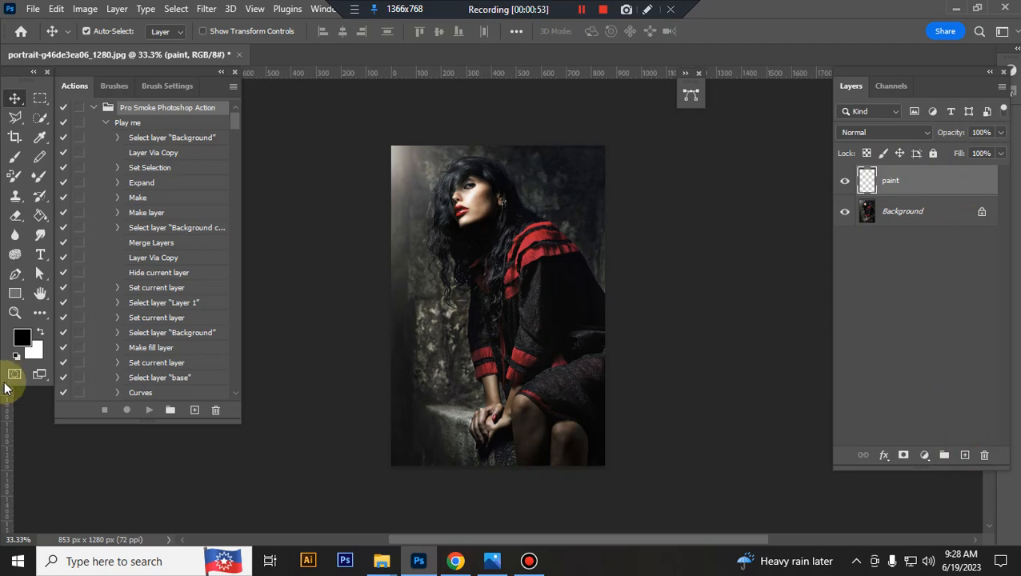
# Step: Set the foreground to #FF0000 and brush red over the woman's face, hair and neck
pyautogui.click(23, 340)
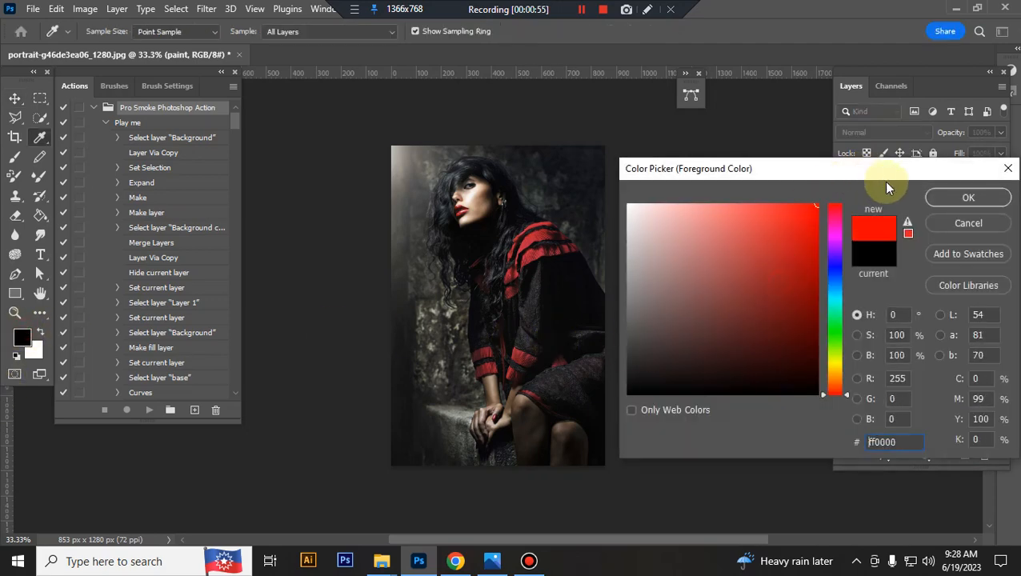
pyautogui.click(966, 197)
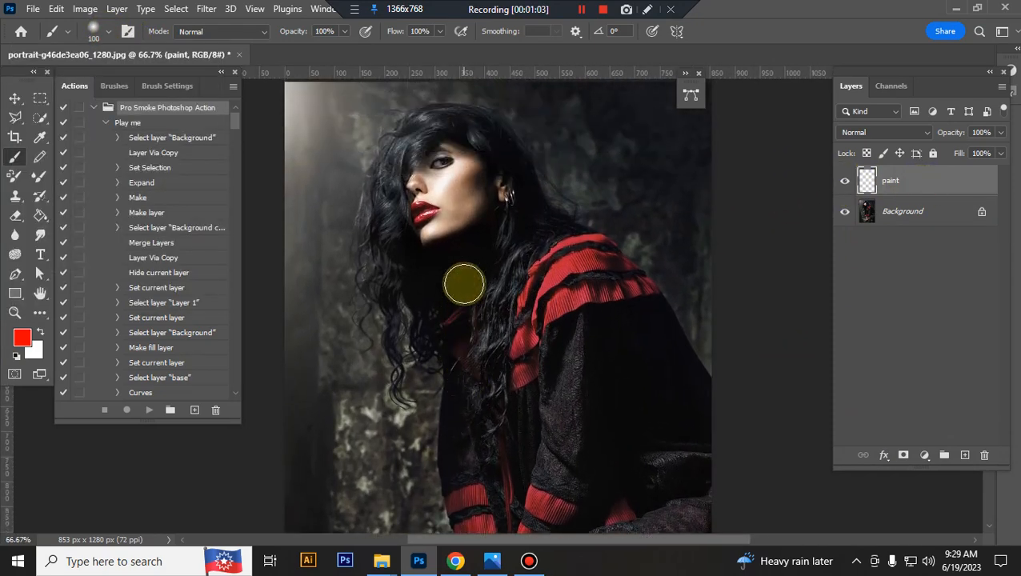
pyautogui.moveTo(464, 285); pyautogui.dragTo(461, 131)
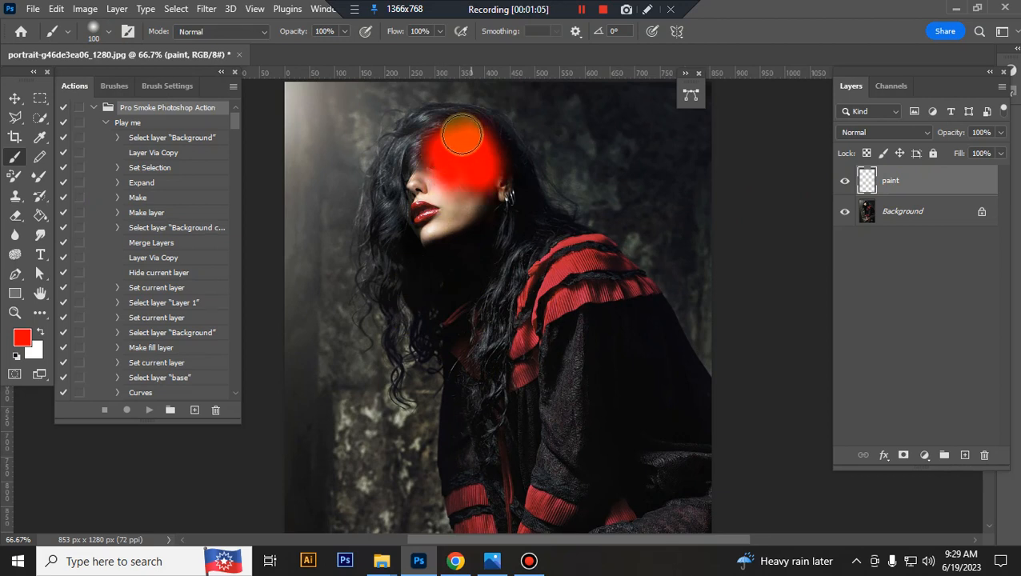
pyautogui.moveTo(461, 136); pyautogui.dragTo(433, 164)
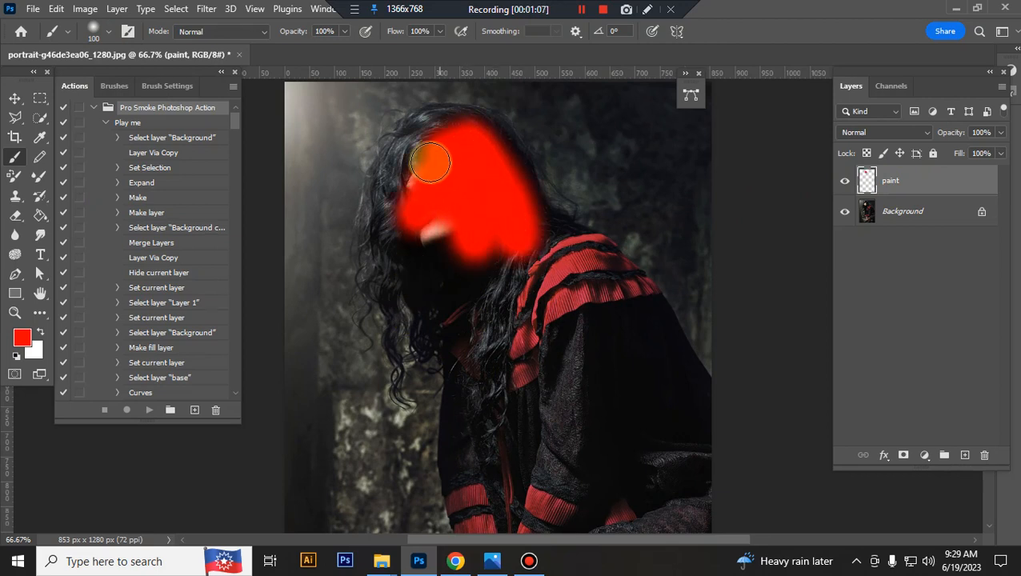
pyautogui.moveTo(432, 160); pyautogui.dragTo(480, 349)
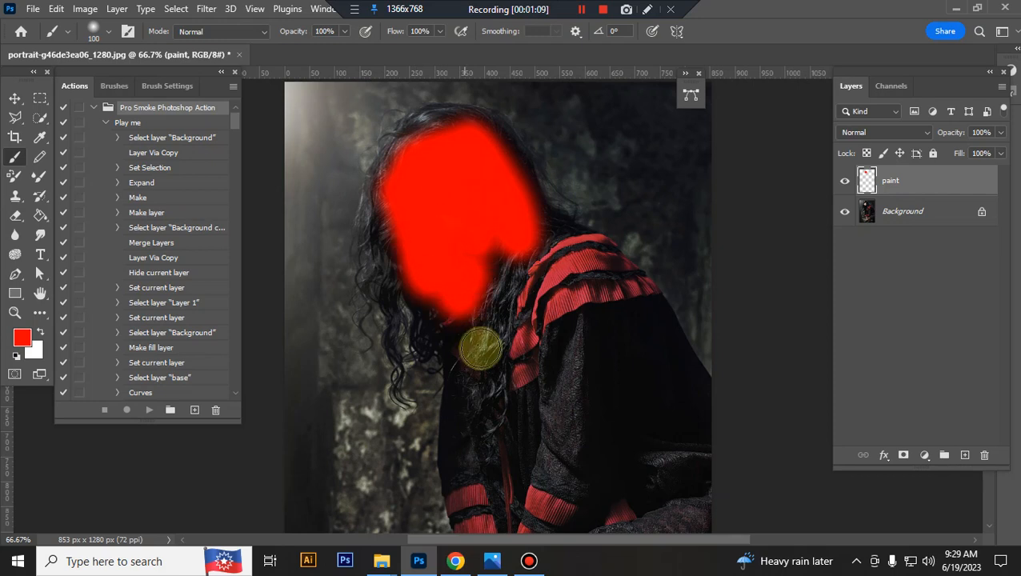
pyautogui.moveTo(480, 349); pyautogui.dragTo(512, 296)
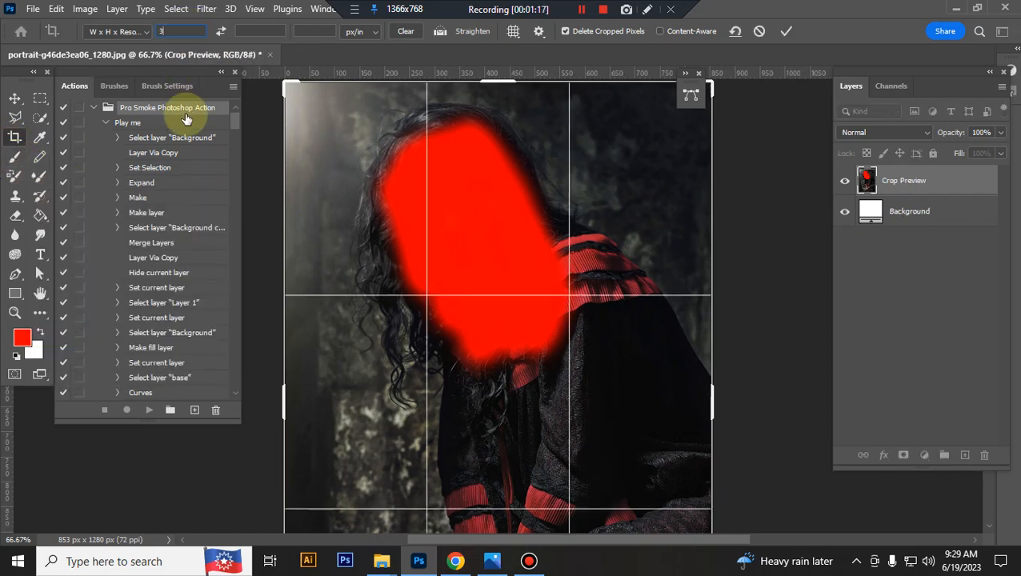
# Step: Crop the canvas out to 3000 × 2000 px, leaving white space around the portrait
pyautogui.write('3000')
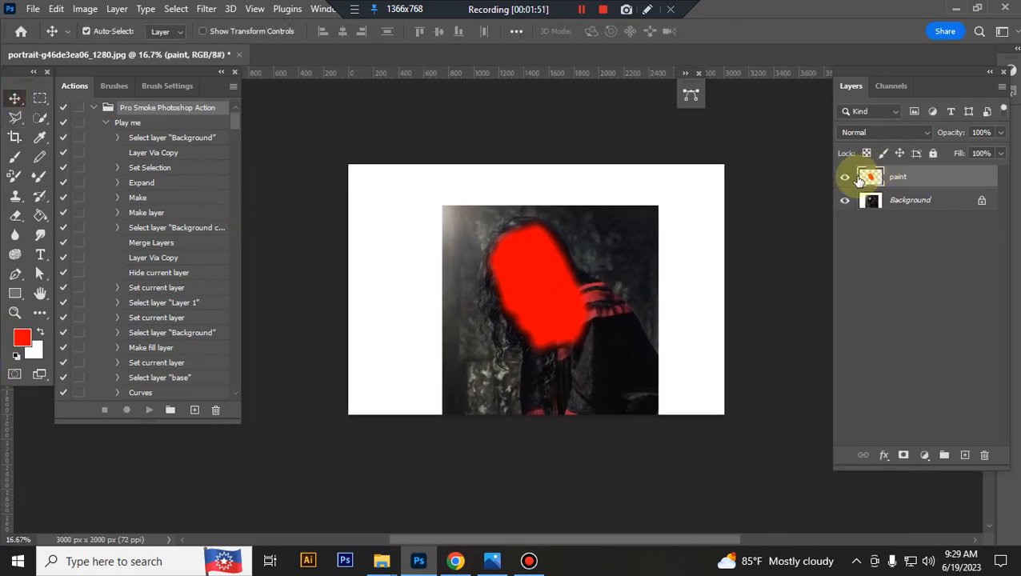
# Step: Hide the paint layer and play the Pro Smoke 'Play me' action on the photo
pyautogui.click(846, 176)
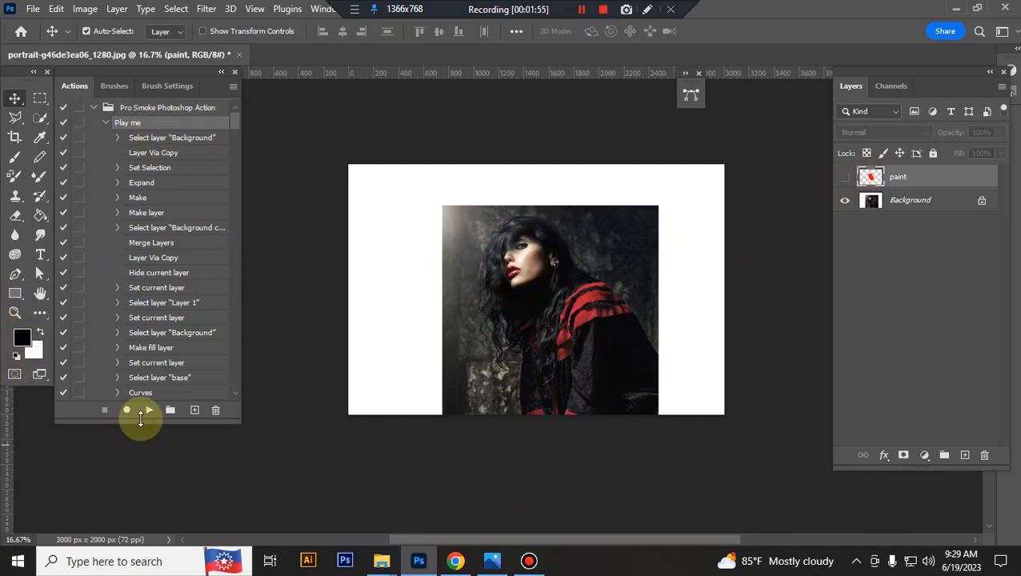
pyautogui.click(148, 410)
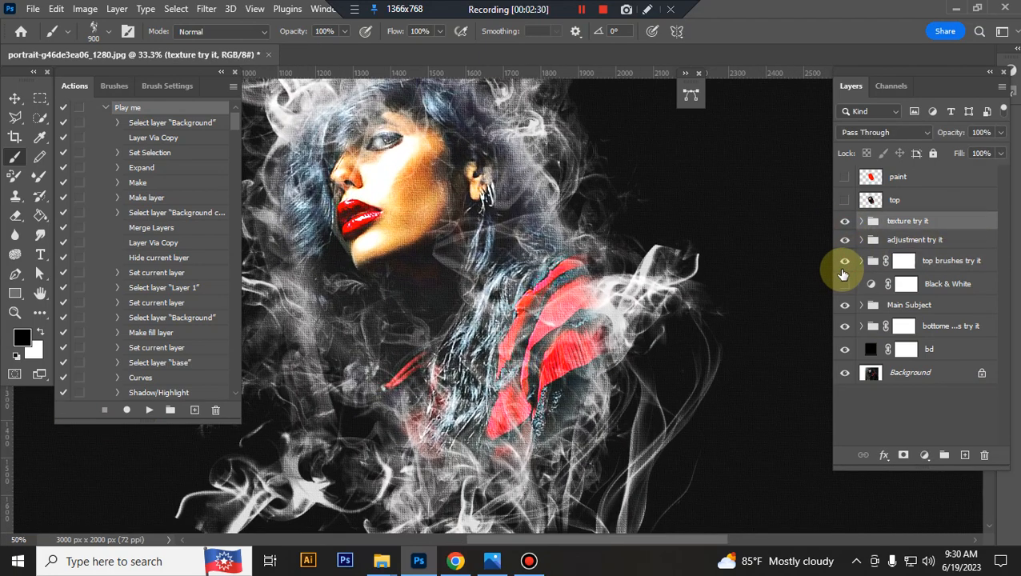
# Step: Hide a generated smoke layer group, leaving the portrait on plain black
pyautogui.click(871, 221)
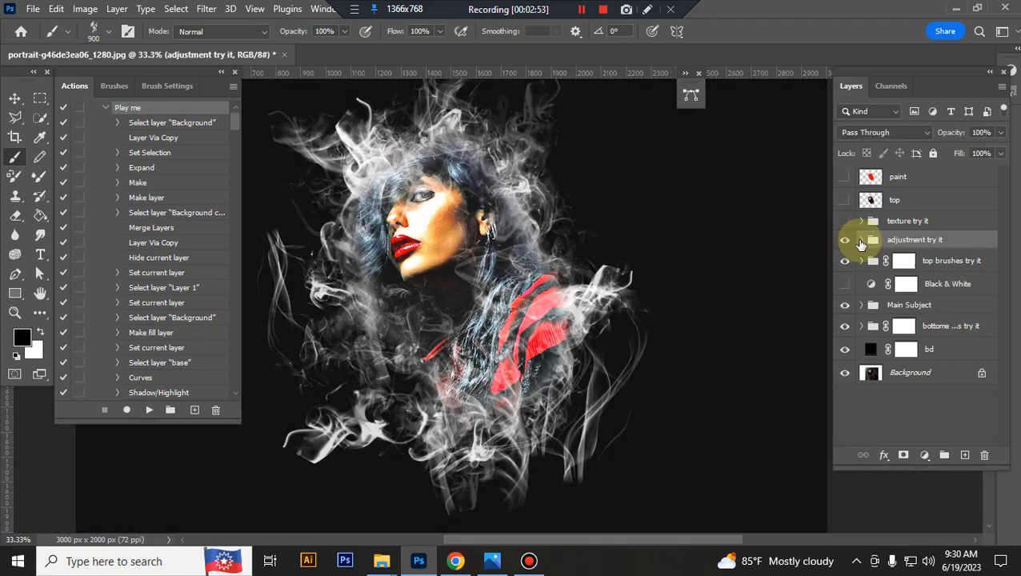
# Step: Review the Vibrance settings and set Brightness/Contrast contrast to about 20 in 'adjustment try it'
pyautogui.click(862, 240)
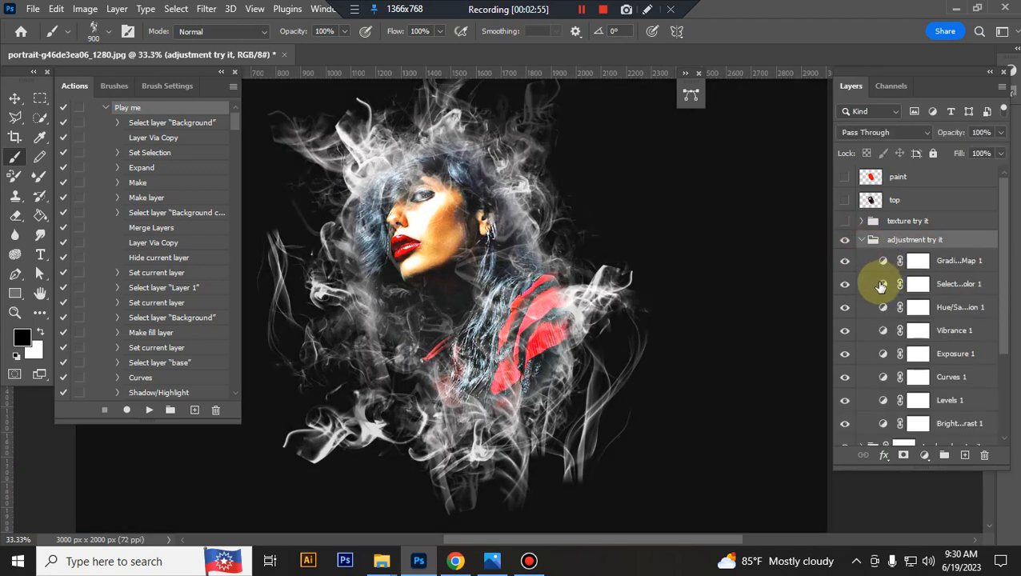
pyautogui.click(955, 307)
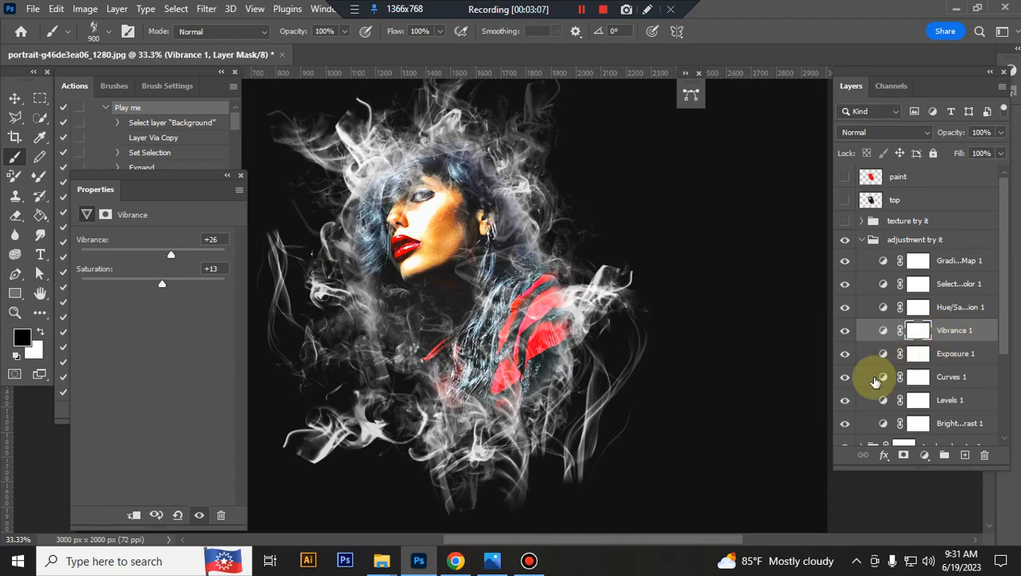
pyautogui.click(952, 400)
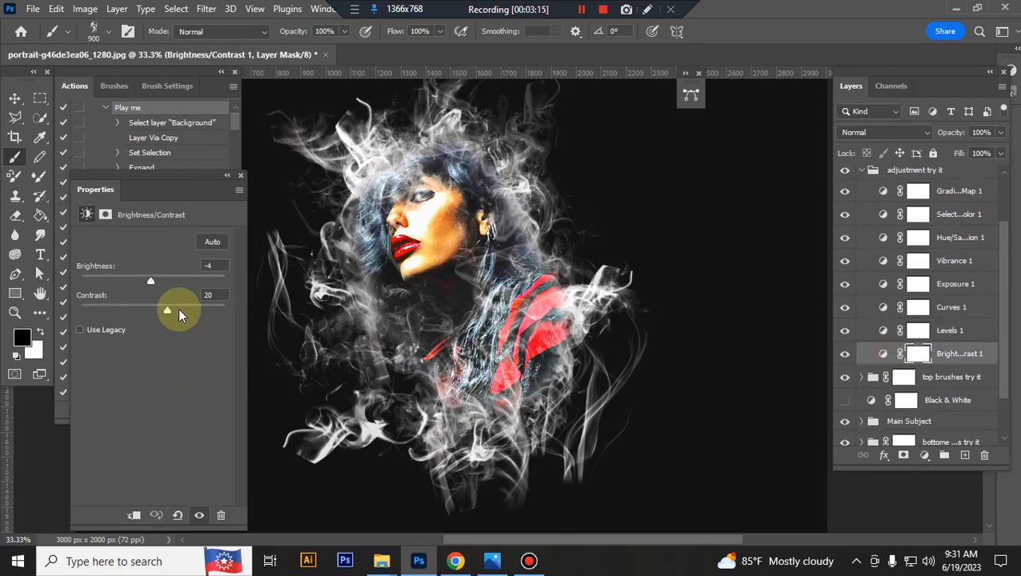
pyautogui.moveTo(167, 311); pyautogui.dragTo(175, 311)
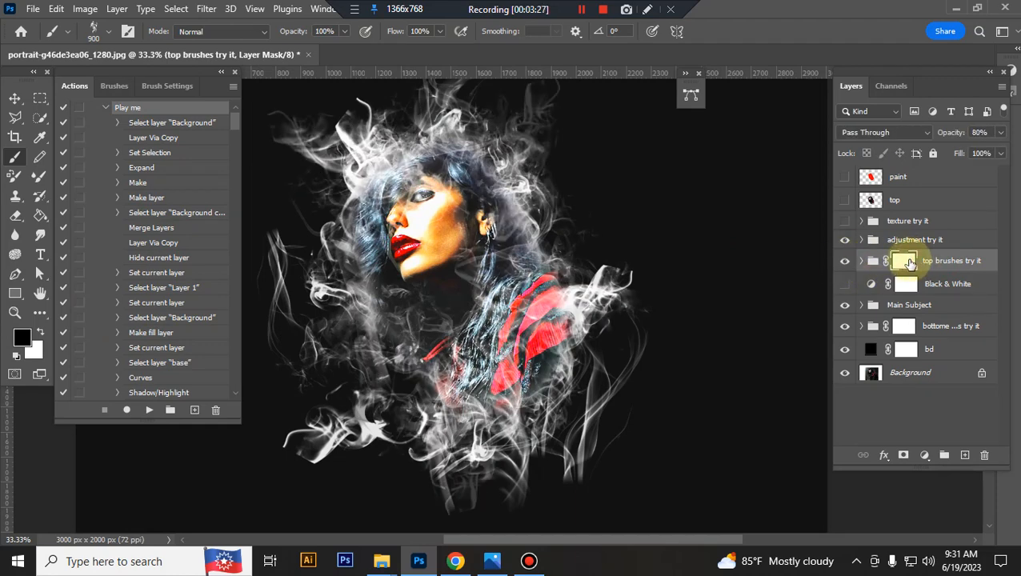
pyautogui.moveTo(906, 261)
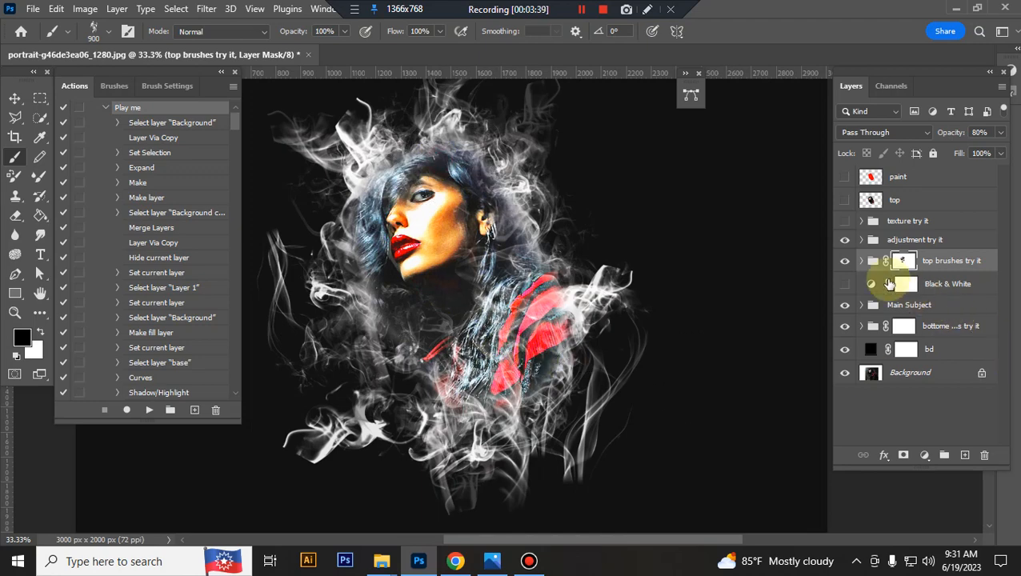
# Step: Rescale the tb 4, tb 2 and tb 1 smoke layers in 'top brushes try it' around the portrait
pyautogui.click(862, 260)
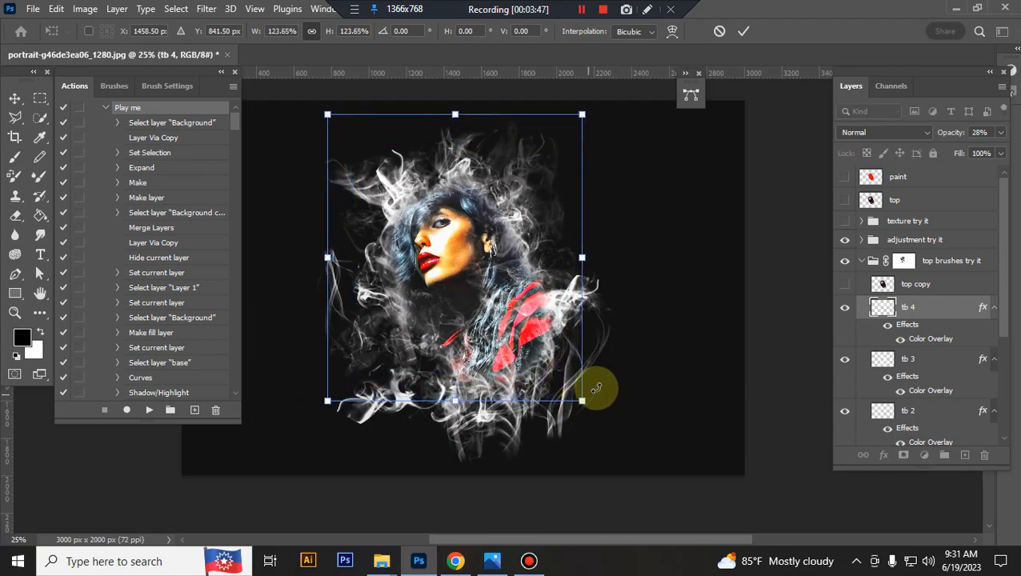
pyautogui.click(909, 359)
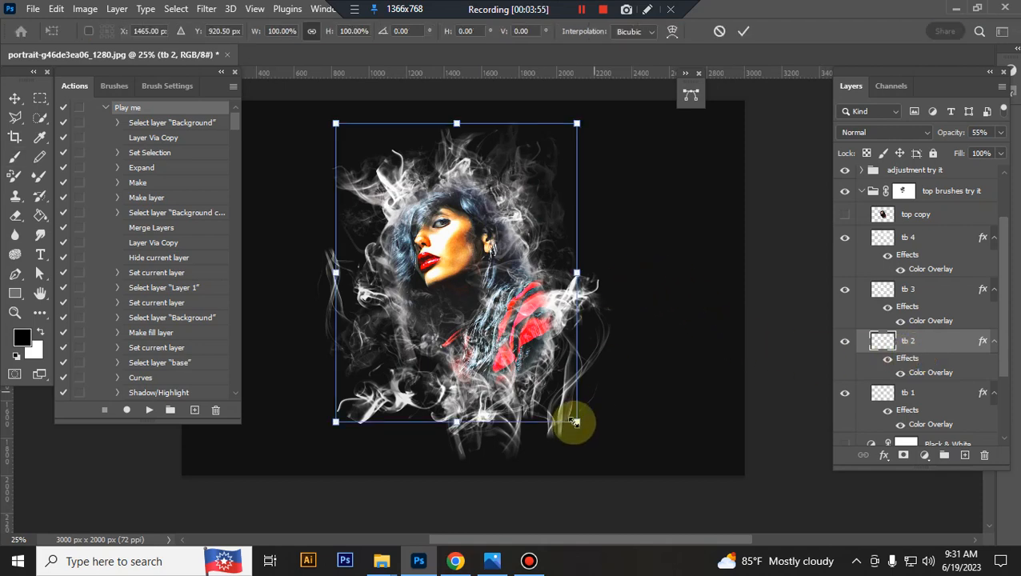
pyautogui.moveTo(576, 422); pyautogui.dragTo(586, 433)
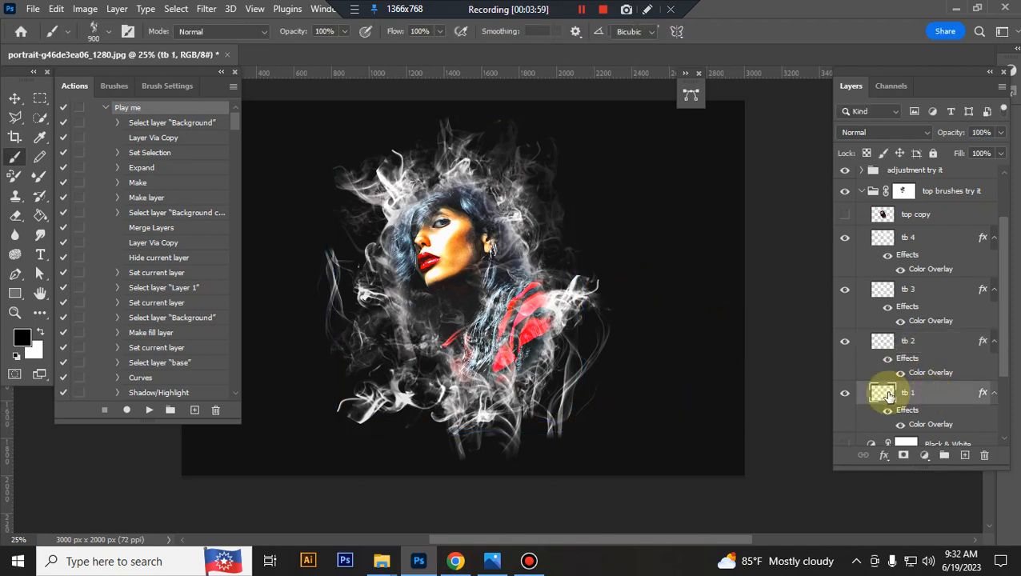
pyautogui.moveTo(617, 415); pyautogui.dragTo(616, 420)
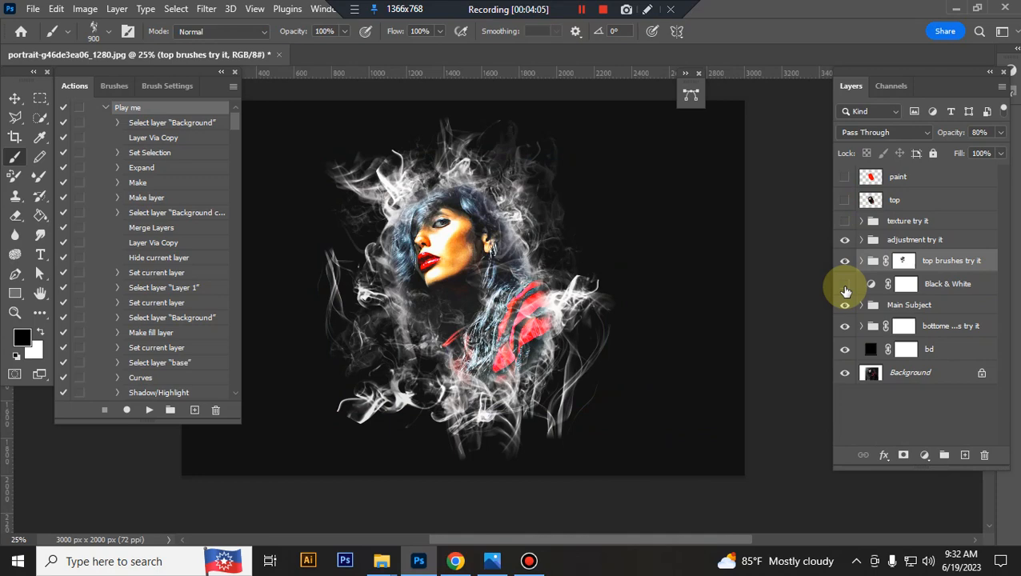
pyautogui.click(845, 283)
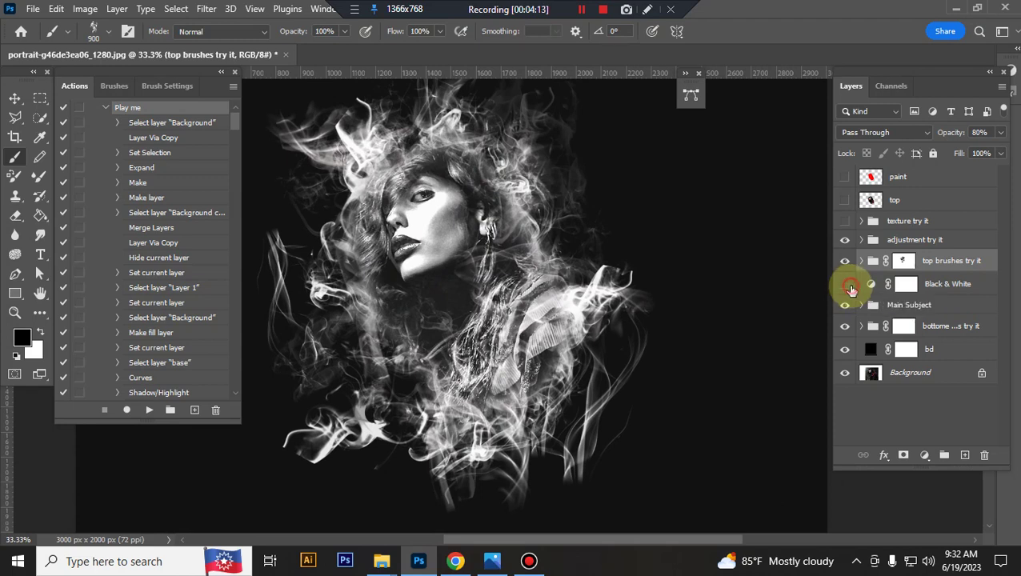
pyautogui.click(845, 283)
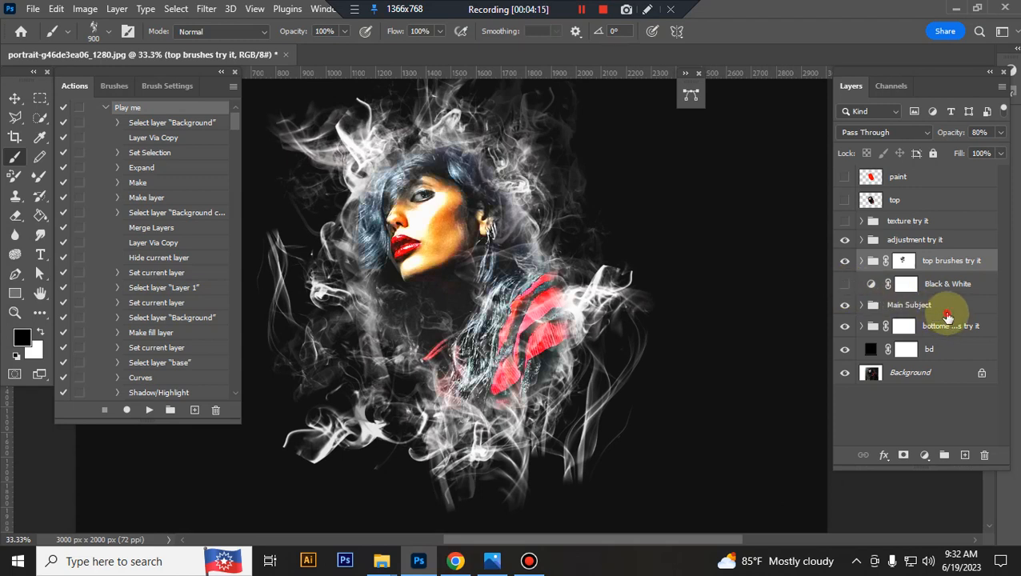
pyautogui.click(909, 304)
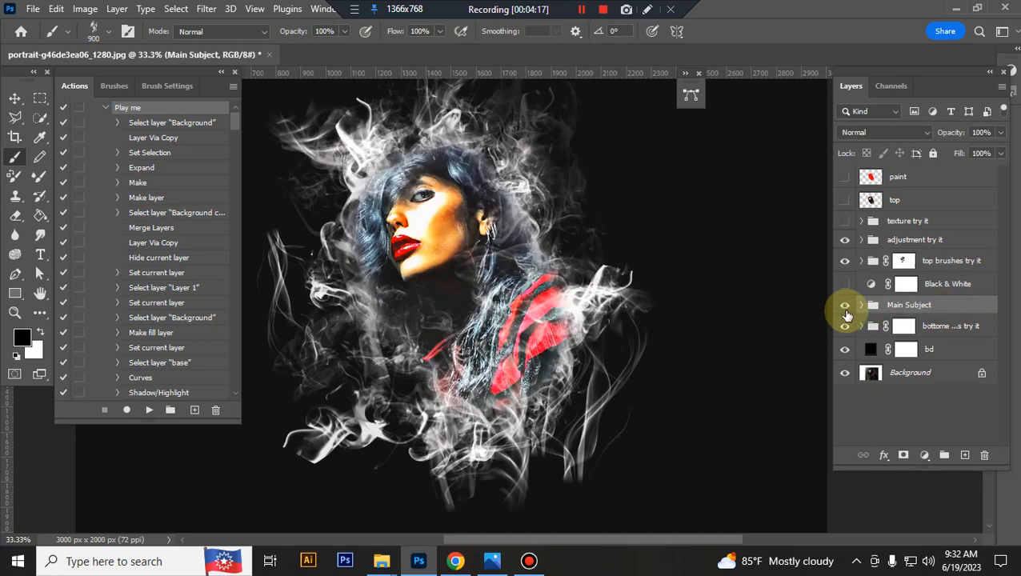
# Step: Lower the glow layer inside the Main Subject group to about 70% opacity, then select the sharpness layer
pyautogui.click(861, 304)
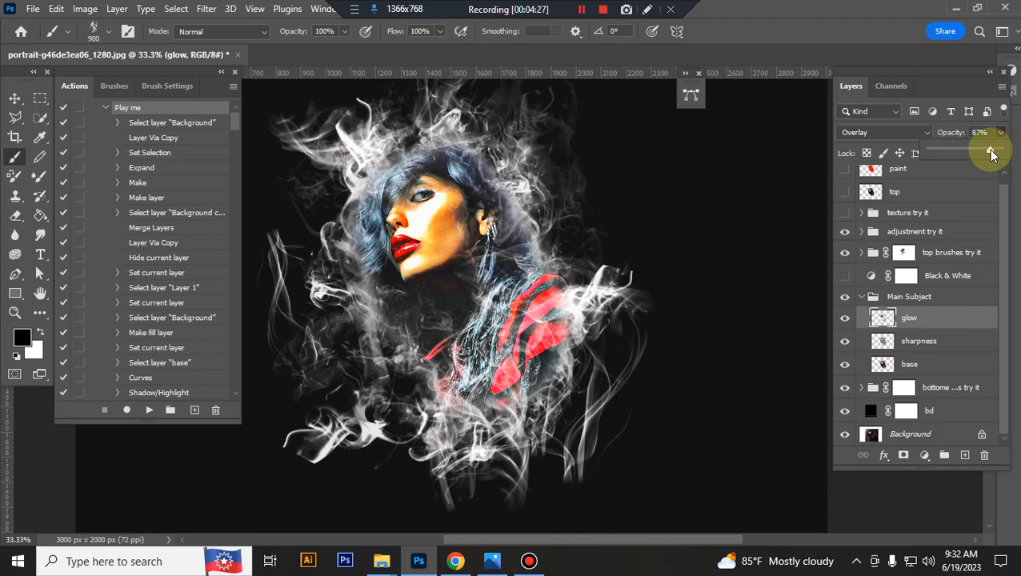
pyautogui.moveTo(992, 152); pyautogui.dragTo(982, 152)
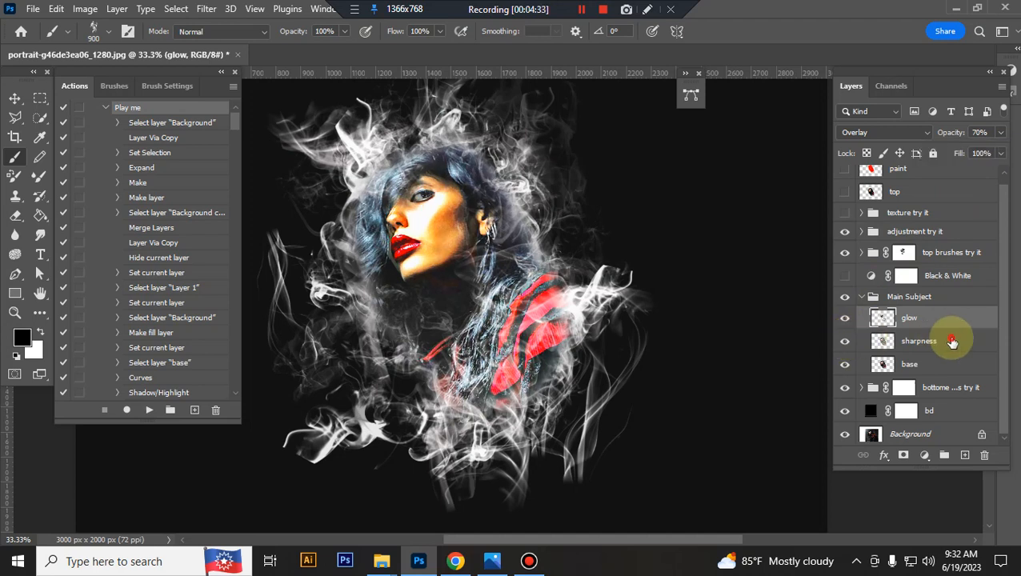
pyautogui.click(919, 340)
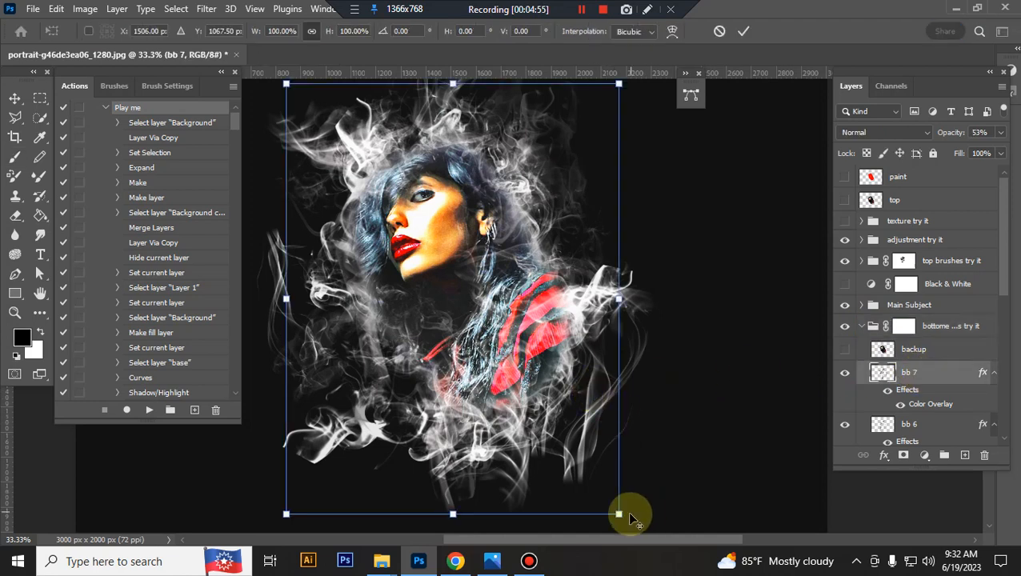
# Step: Scale the bb 7 smoke layer around the portrait and adjust the bb 6 layer's opacity
pyautogui.moveTo(618, 514); pyautogui.dragTo(624, 522)
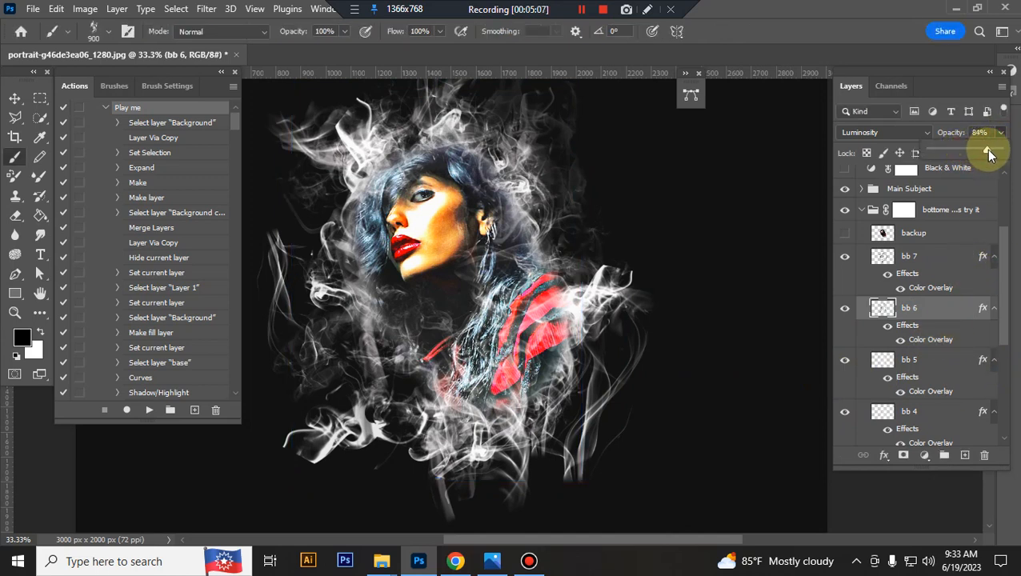
pyautogui.moveTo(991, 152); pyautogui.dragTo(996, 152)
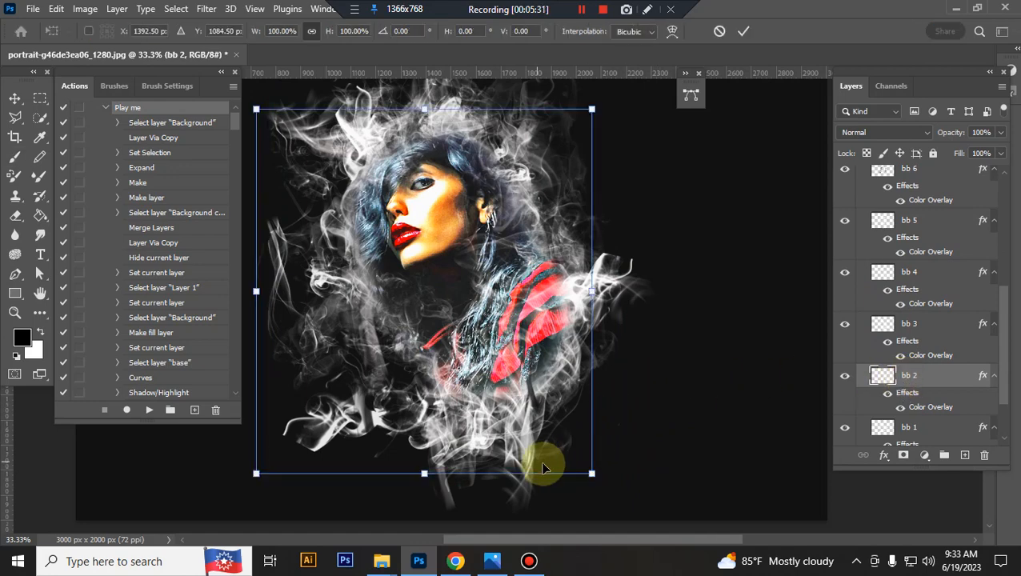
# Step: Scale the bb 2 and bb 1 smoke layers and bring bb 1 down to 50% opacity
pyautogui.moveTo(544, 467); pyautogui.dragTo(589, 452)
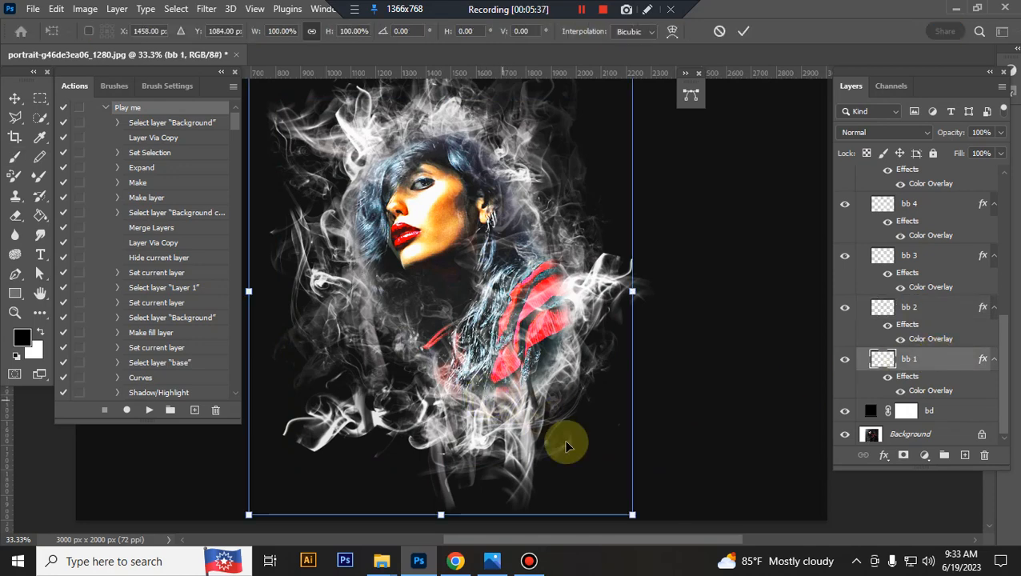
pyautogui.moveTo(568, 447); pyautogui.dragTo(536, 385)
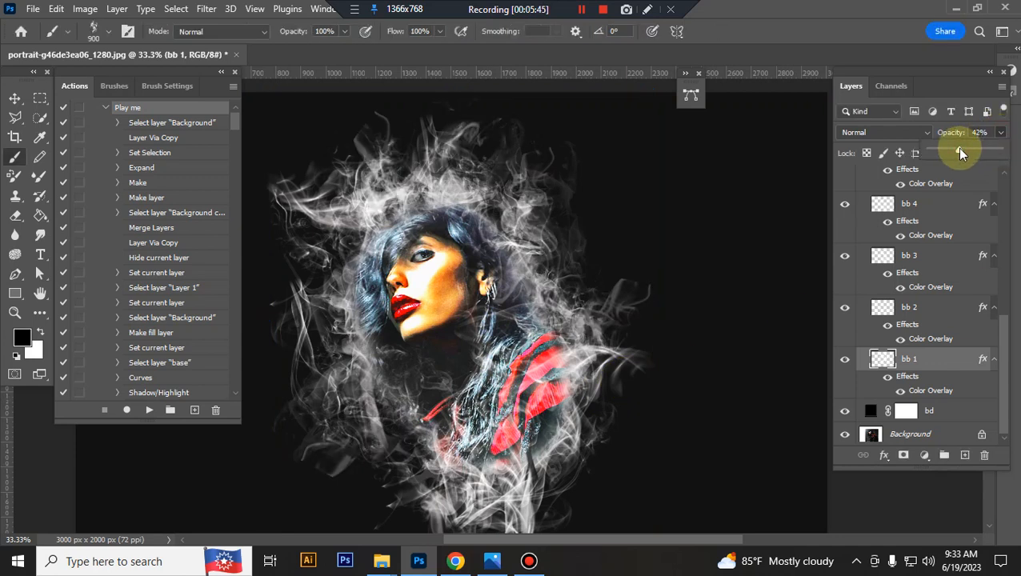
pyautogui.moveTo(960, 152); pyautogui.dragTo(974, 152)
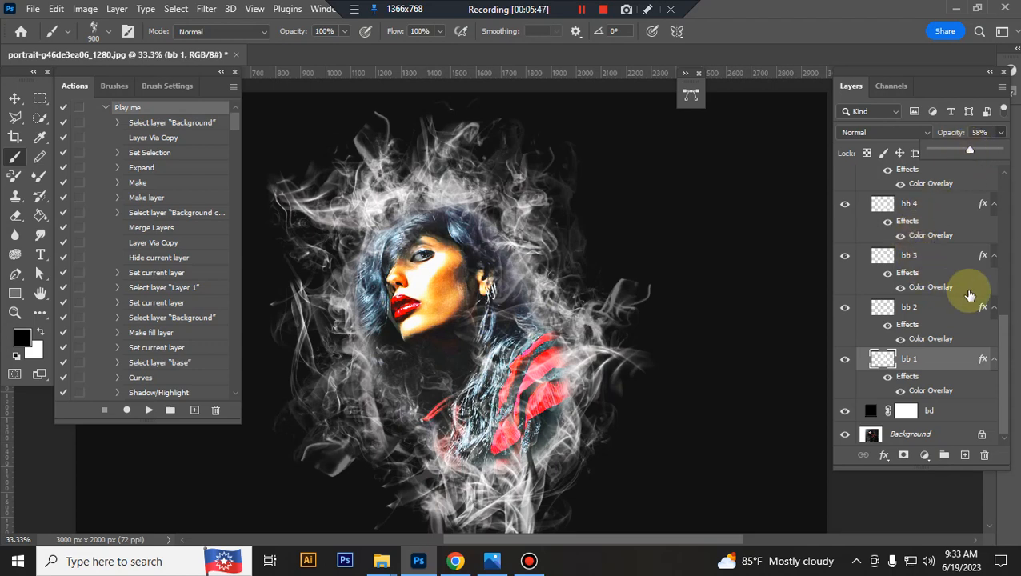